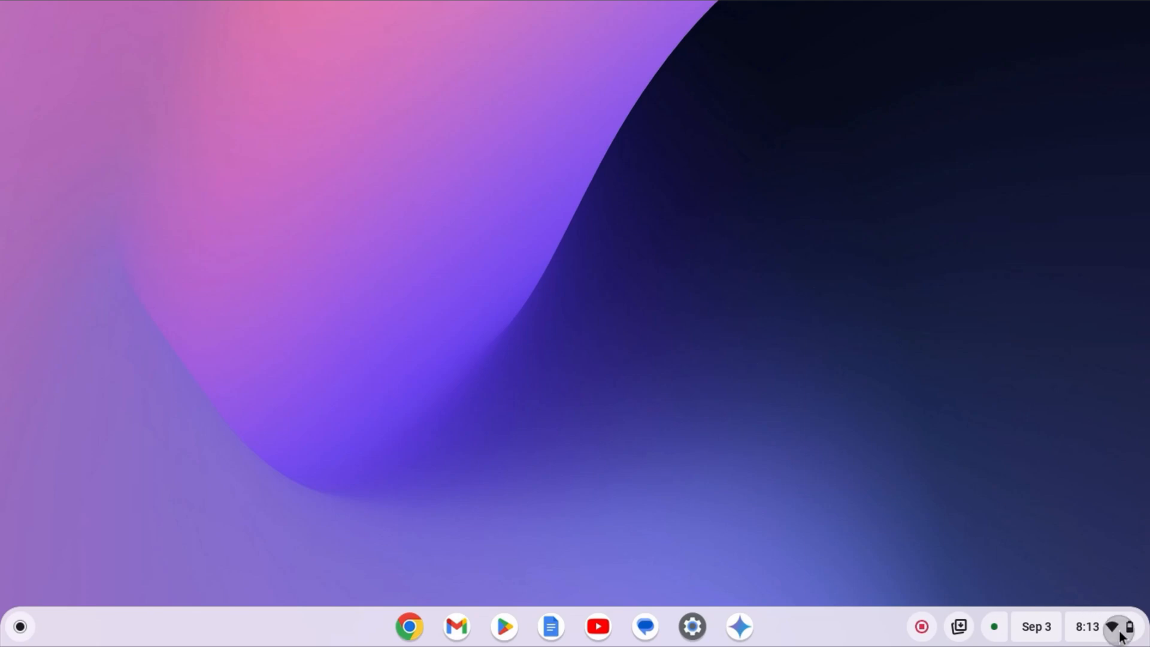
- Restart the Chromebook from the Quick Settings power menu
left_click(1092, 627)
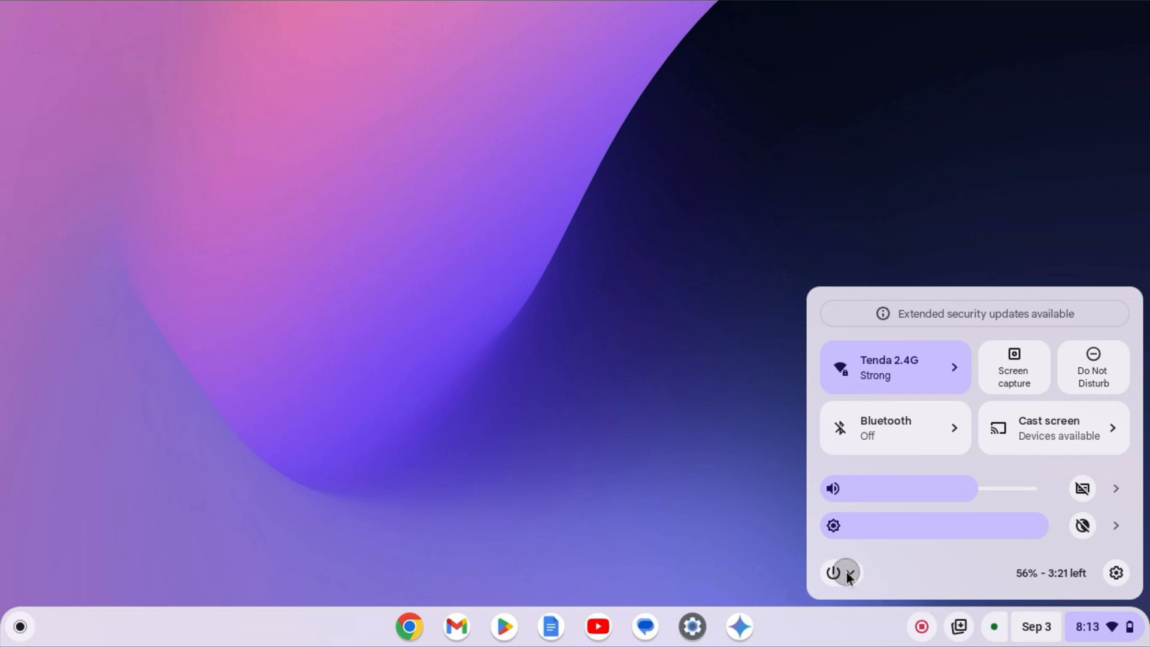
left_click(832, 573)
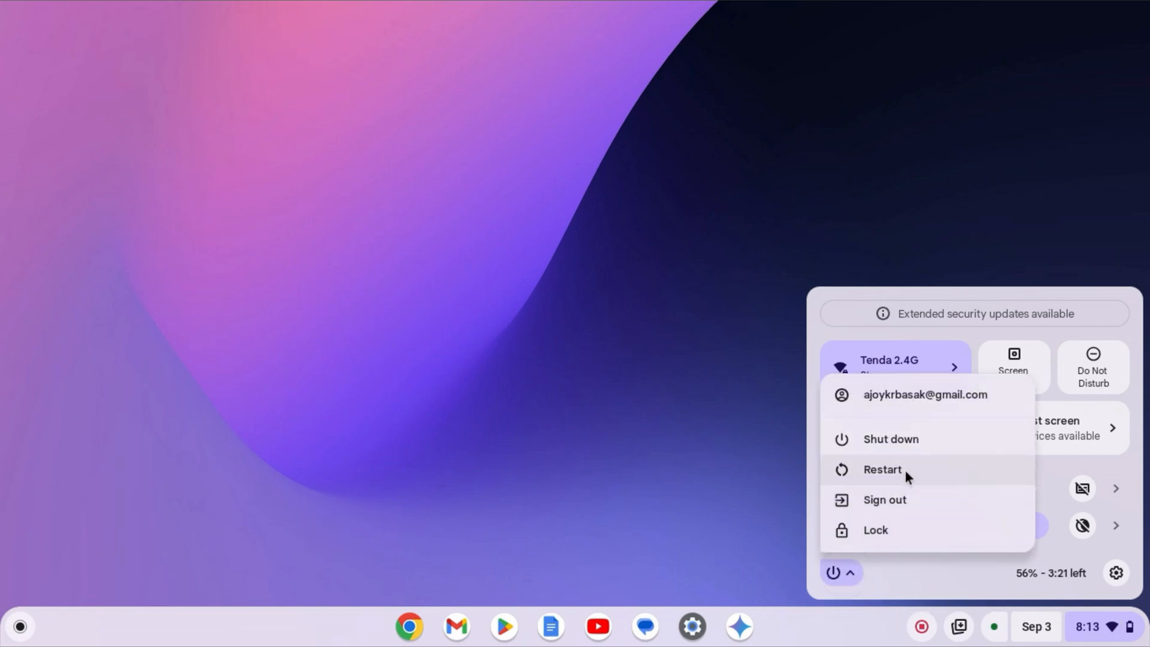
left_click(740, 452)
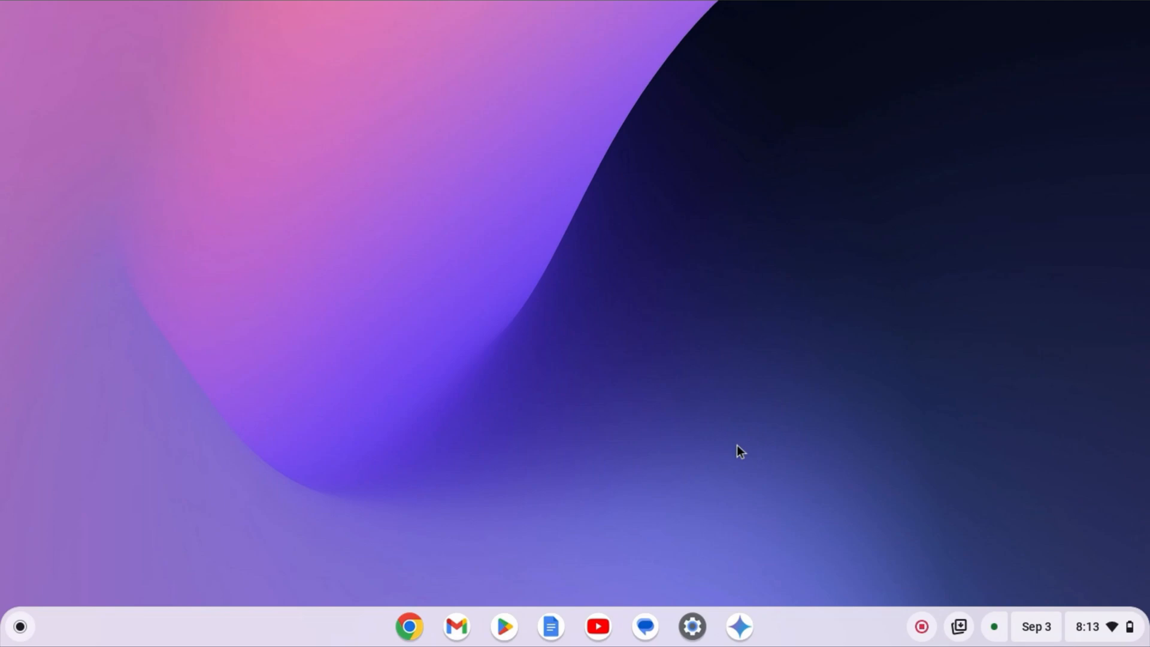
mouse_move(20, 636)
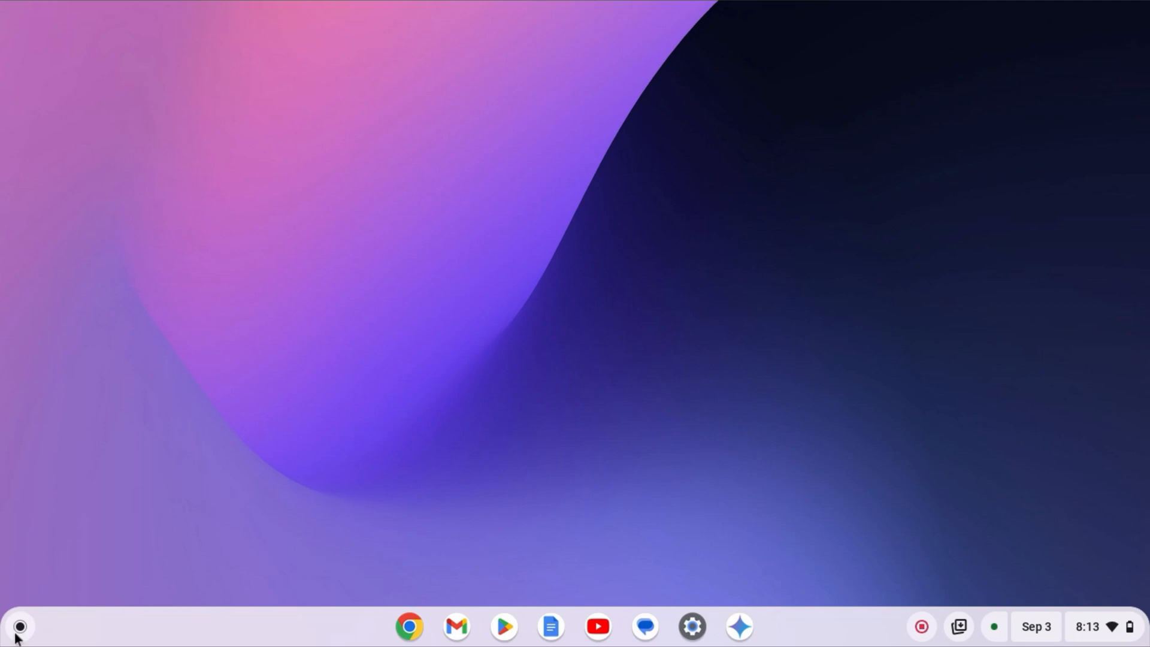
- Reach Input settings under Device > Keyboard and inputs, showing English (US) enabled
left_click(21, 626)
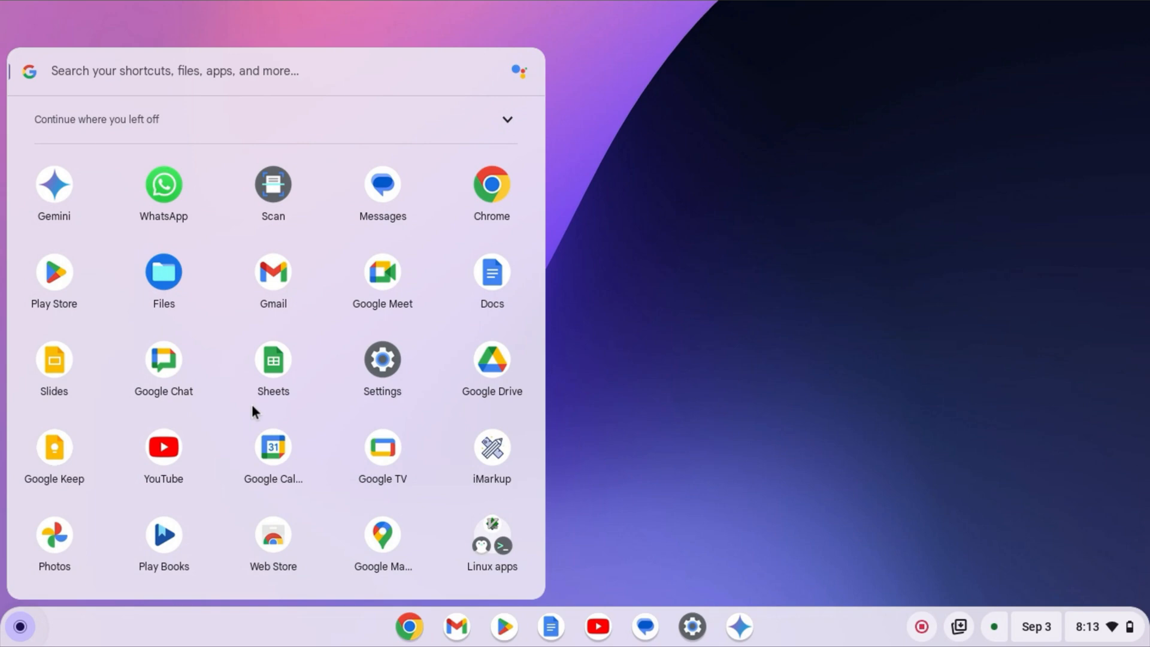
left_click(381, 361)
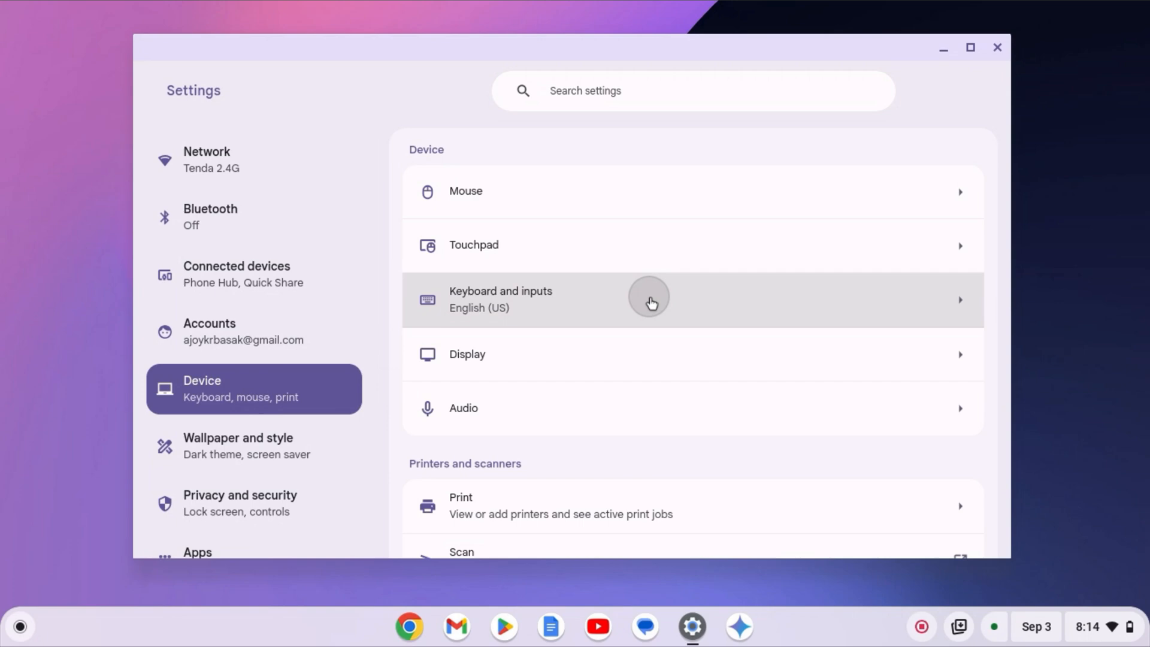
left_click(648, 299)
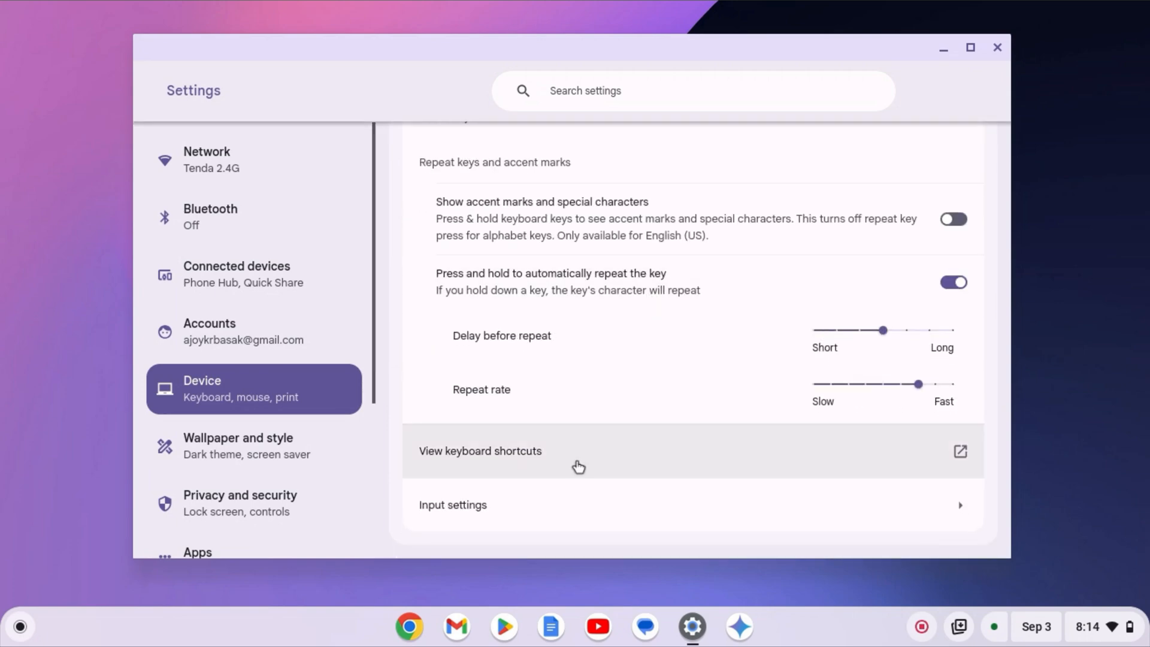
left_click(453, 505)
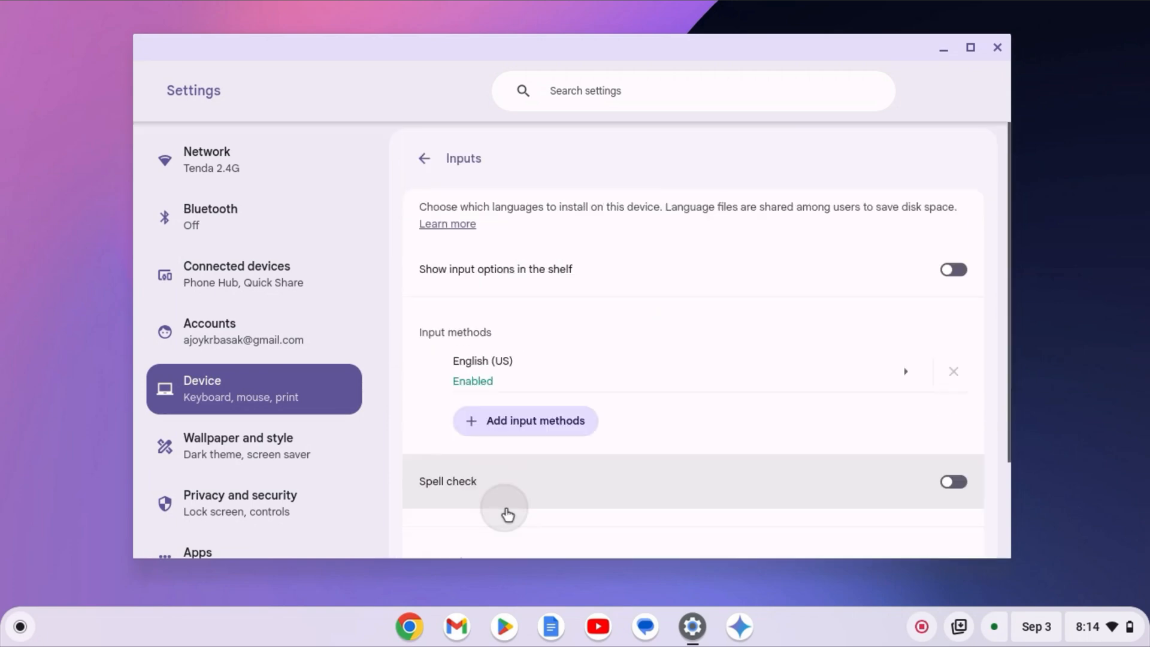
mouse_move(521, 370)
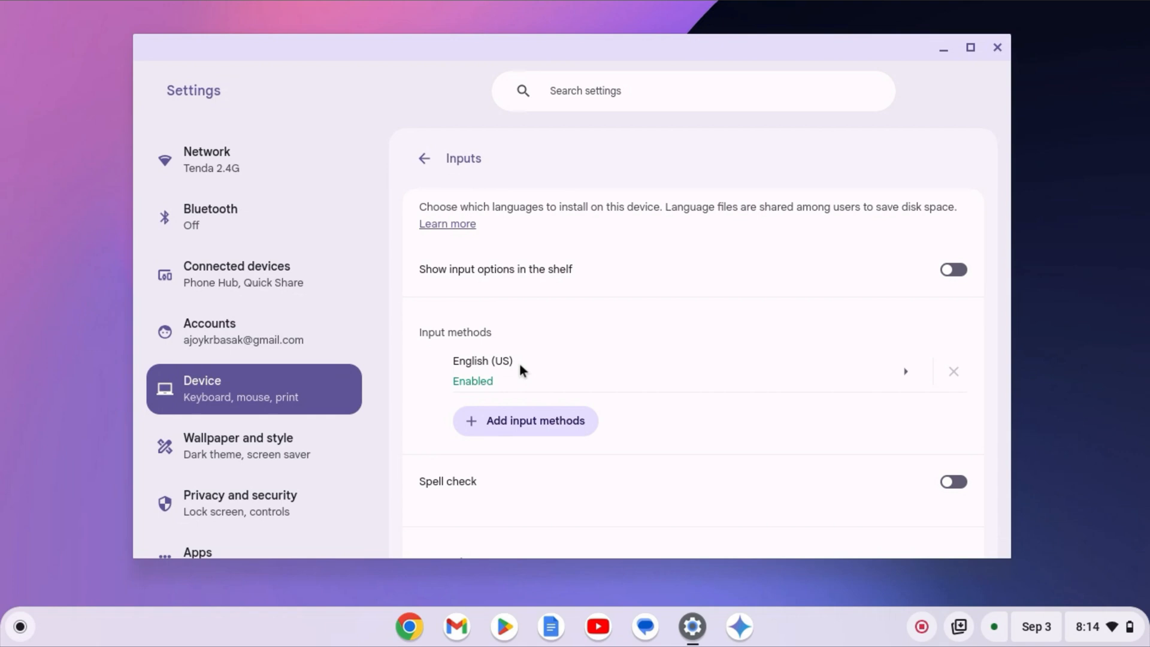
mouse_move(664, 385)
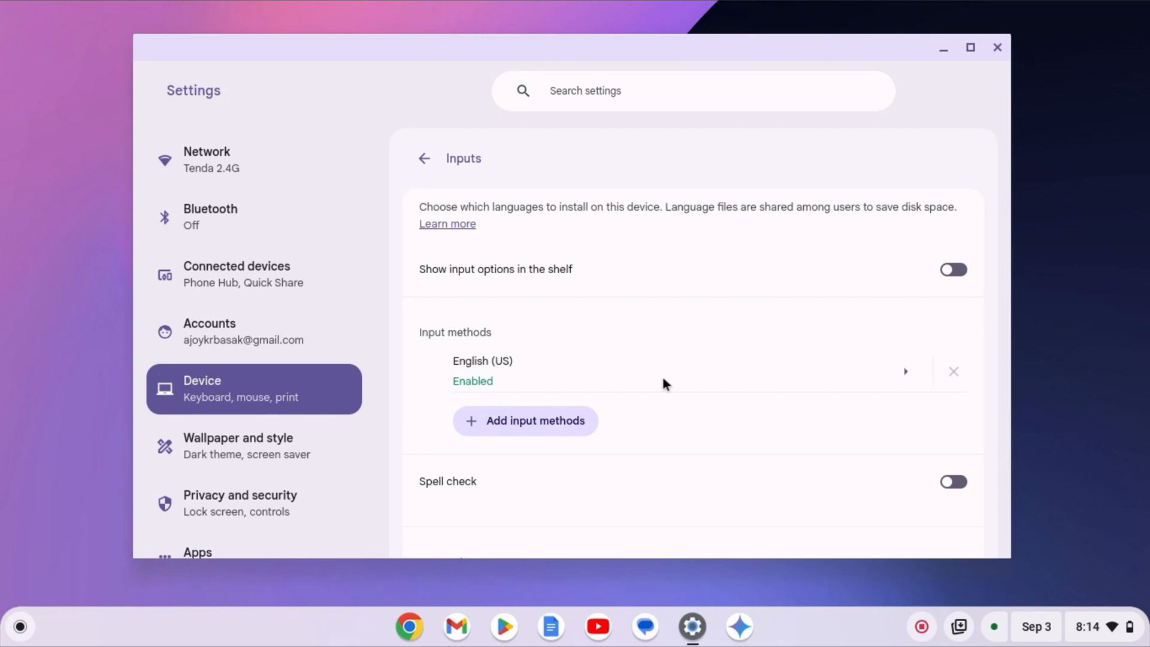
mouse_move(497, 438)
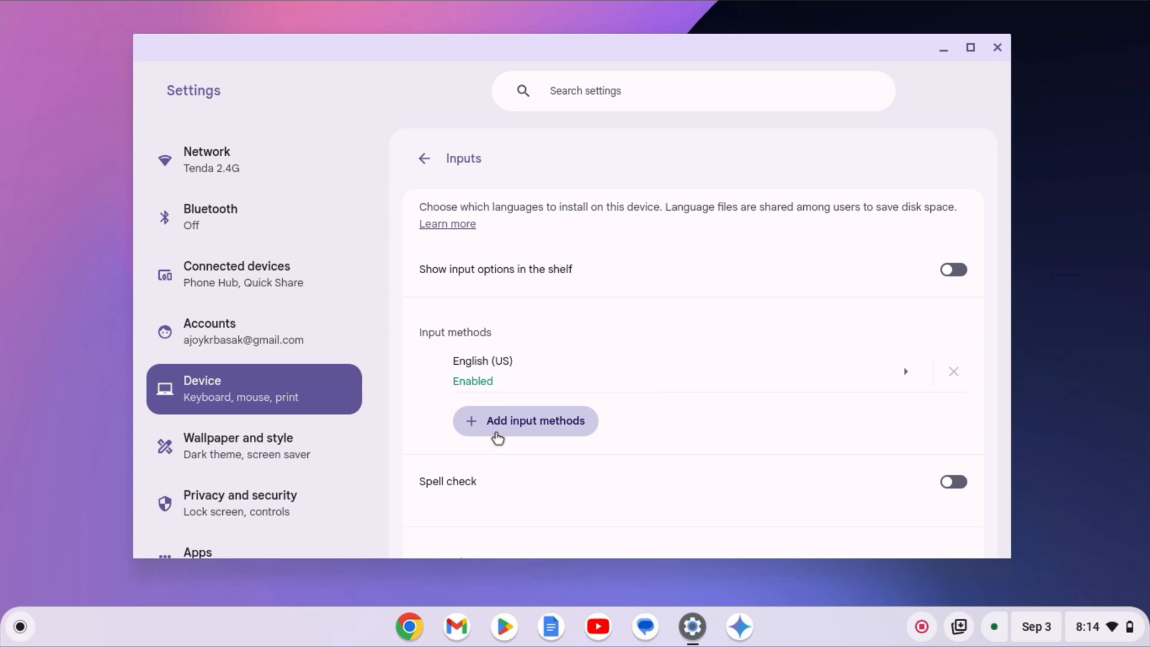
- Browse the Add input methods list, cancel without adding, and close Settings
left_click(524, 421)
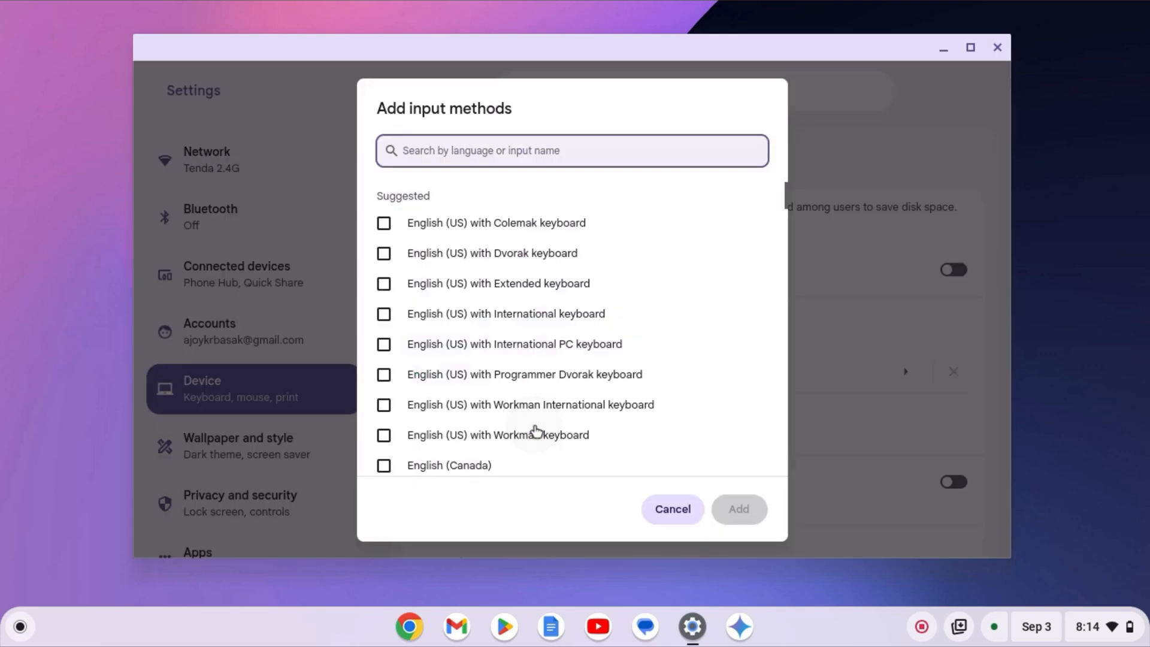
mouse_move(391, 227)
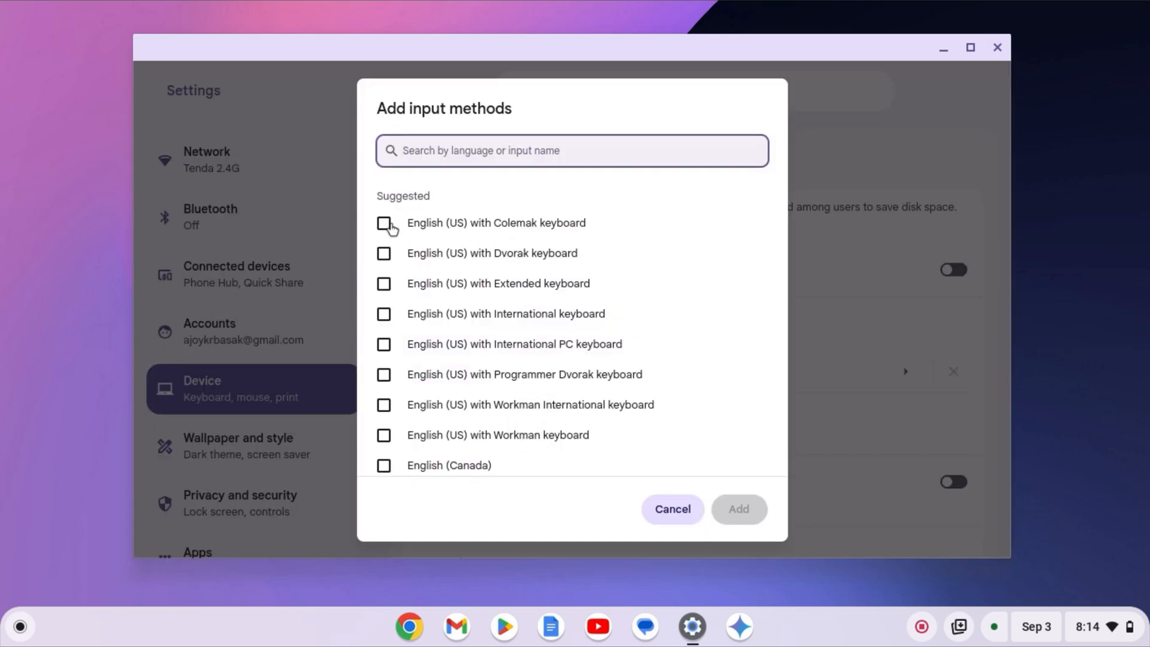
left_click(671, 509)
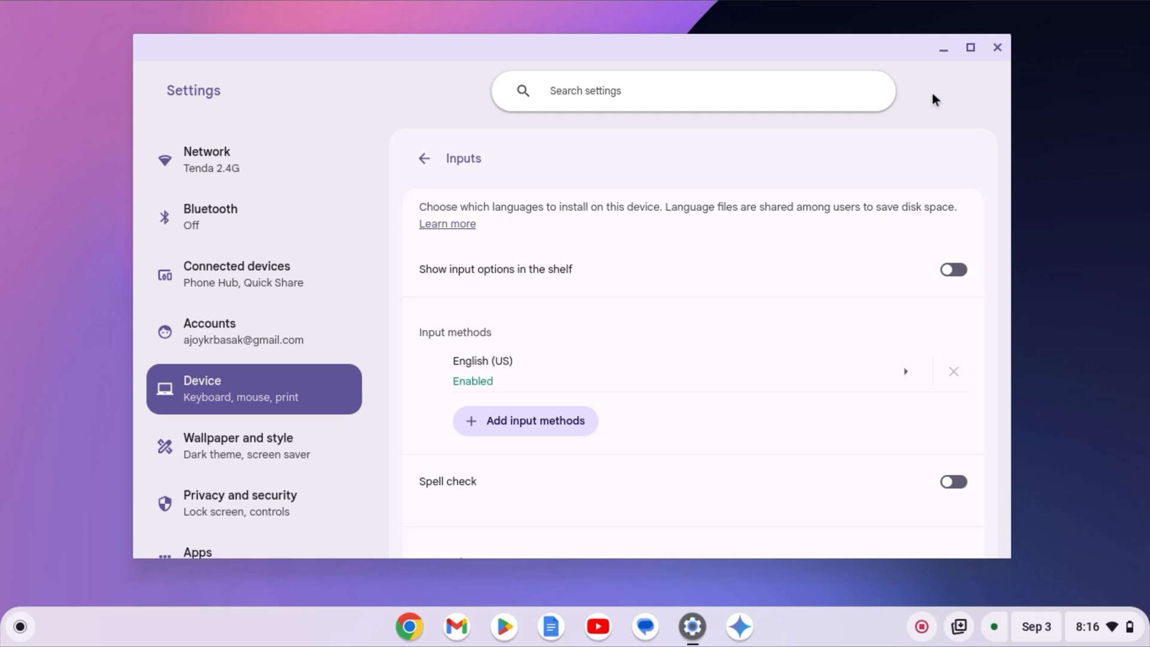
left_click(997, 47)
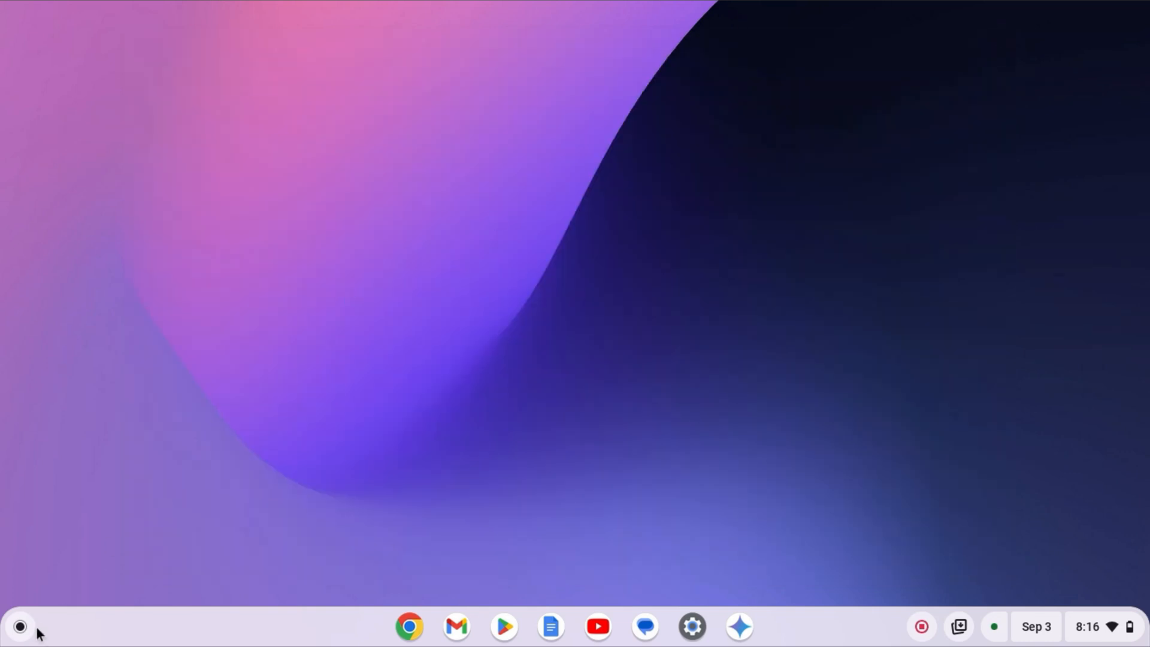
- Launch Diagnostics from About ChromeOS and start the built-in keyboard test
left_click(20, 627)
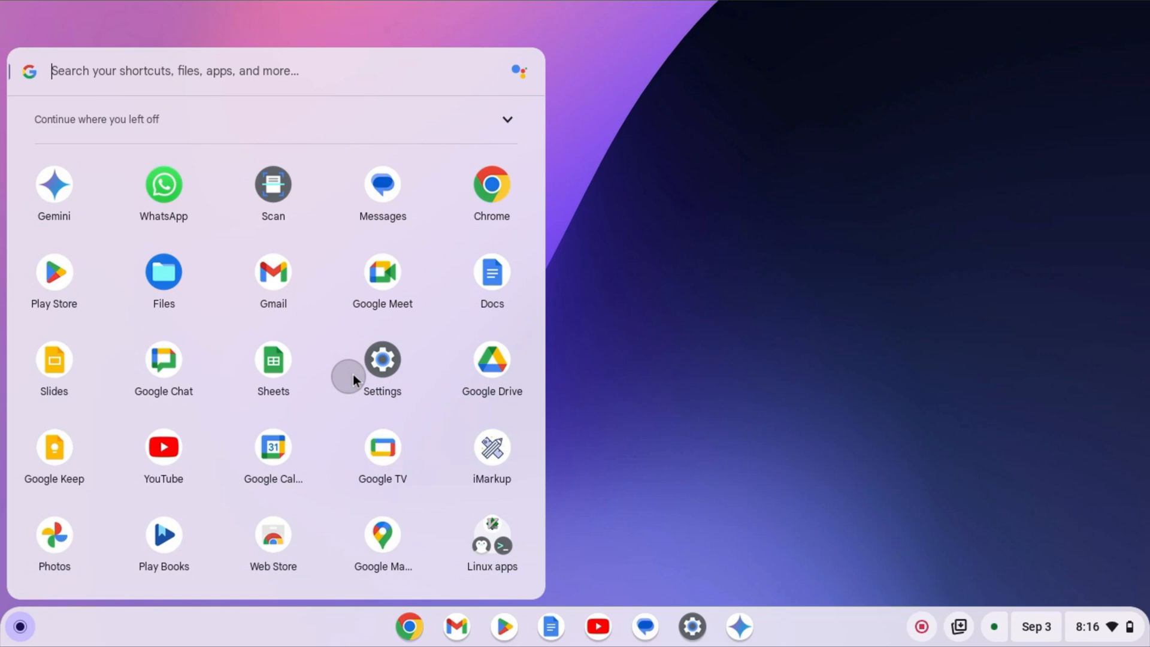
left_click(381, 358)
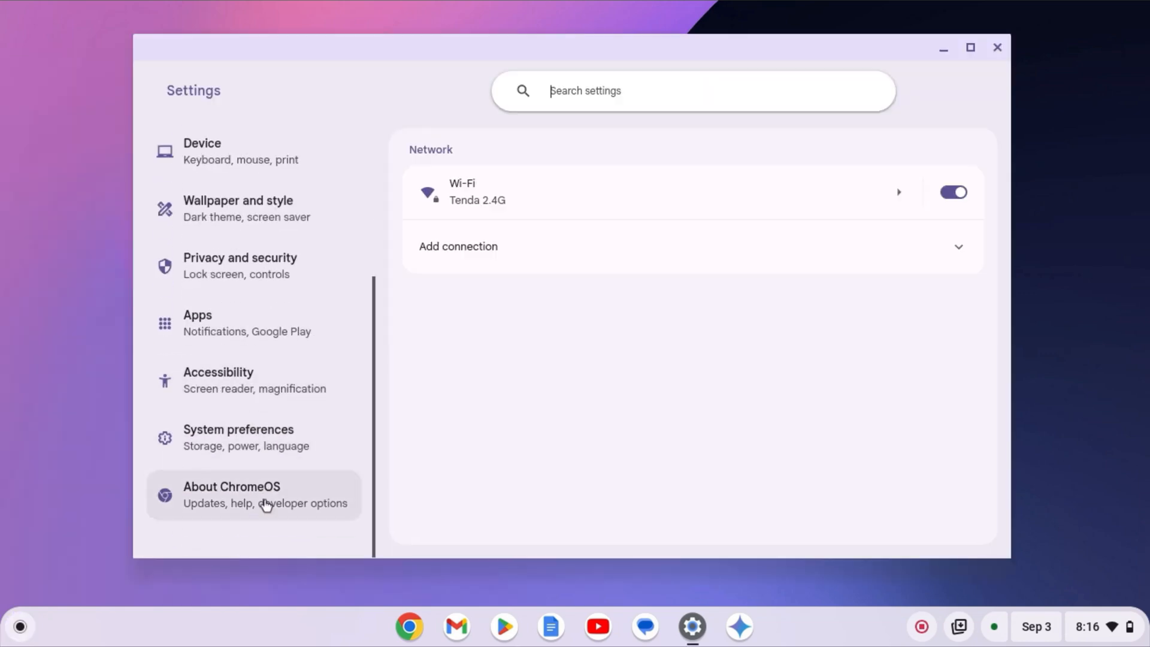
left_click(253, 494)
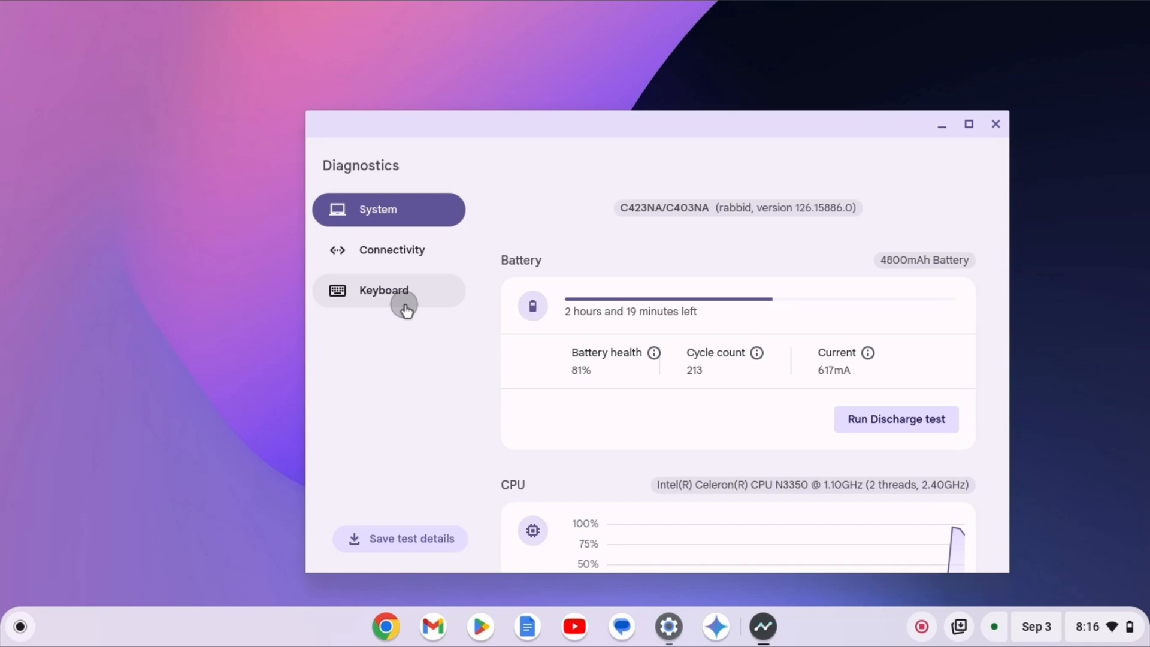
left_click(383, 290)
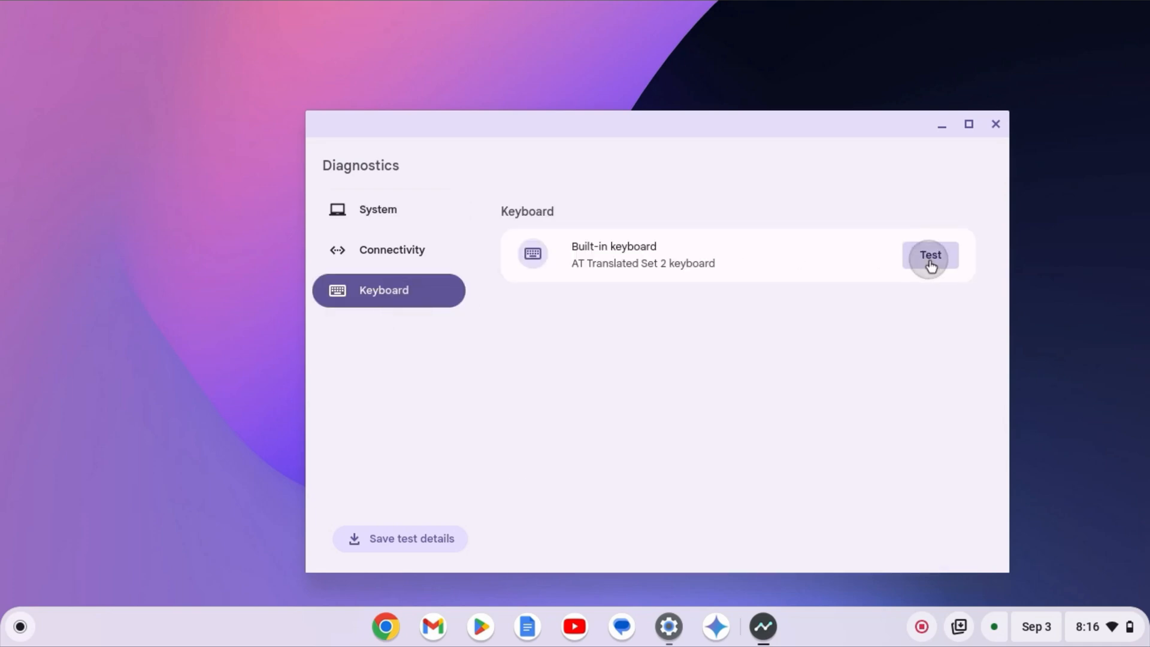
left_click(930, 257)
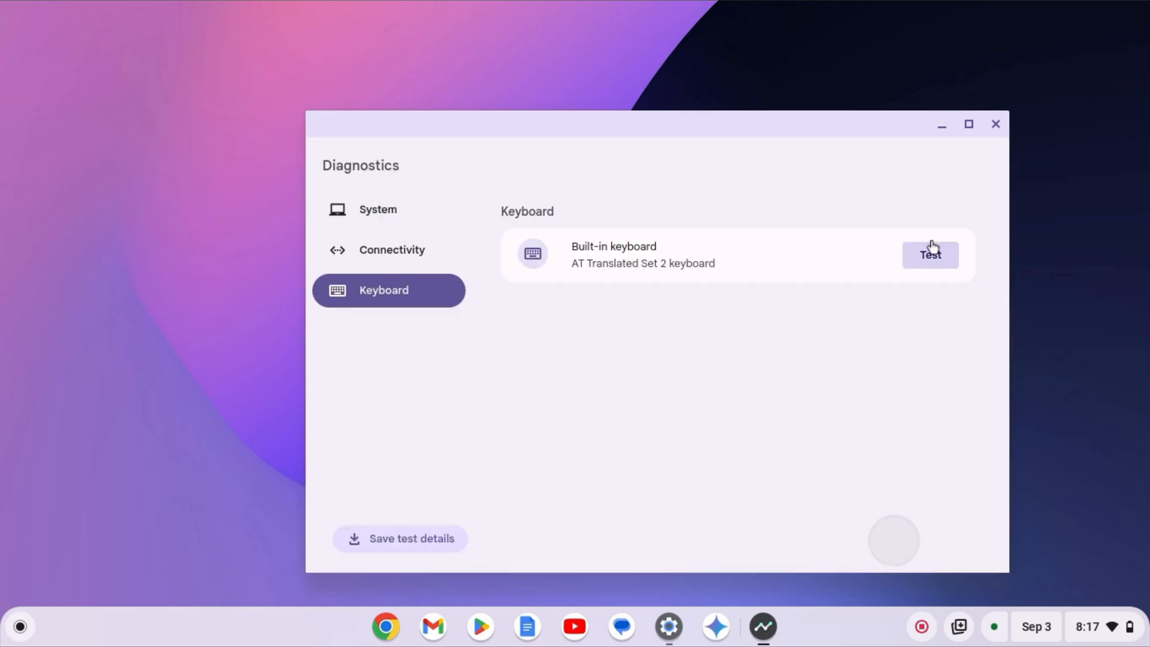
- Close Diagnostics and switch on On-screen keyboard under Accessibility > Keyboard and text input
left_click(994, 123)
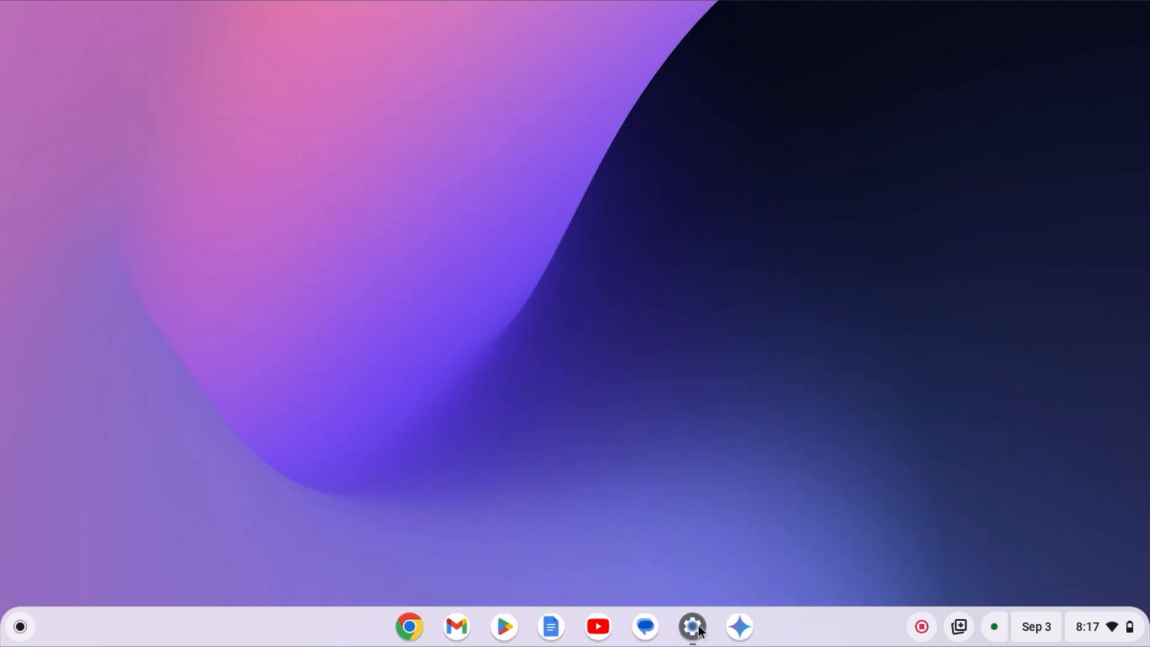
left_click(690, 626)
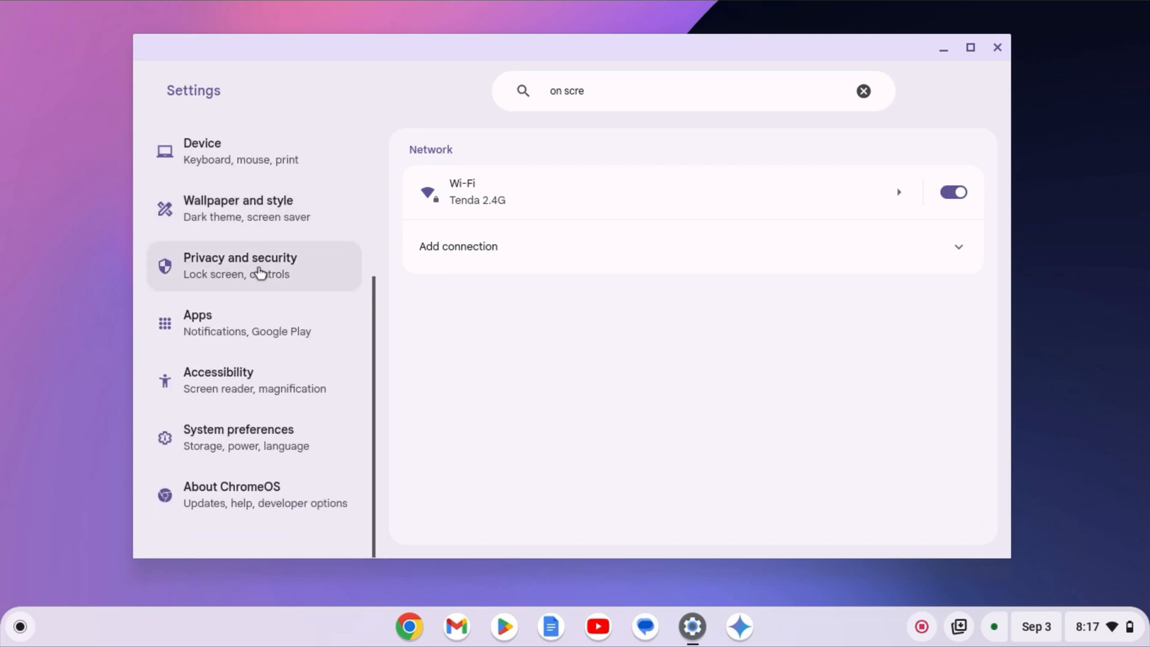
left_click(218, 380)
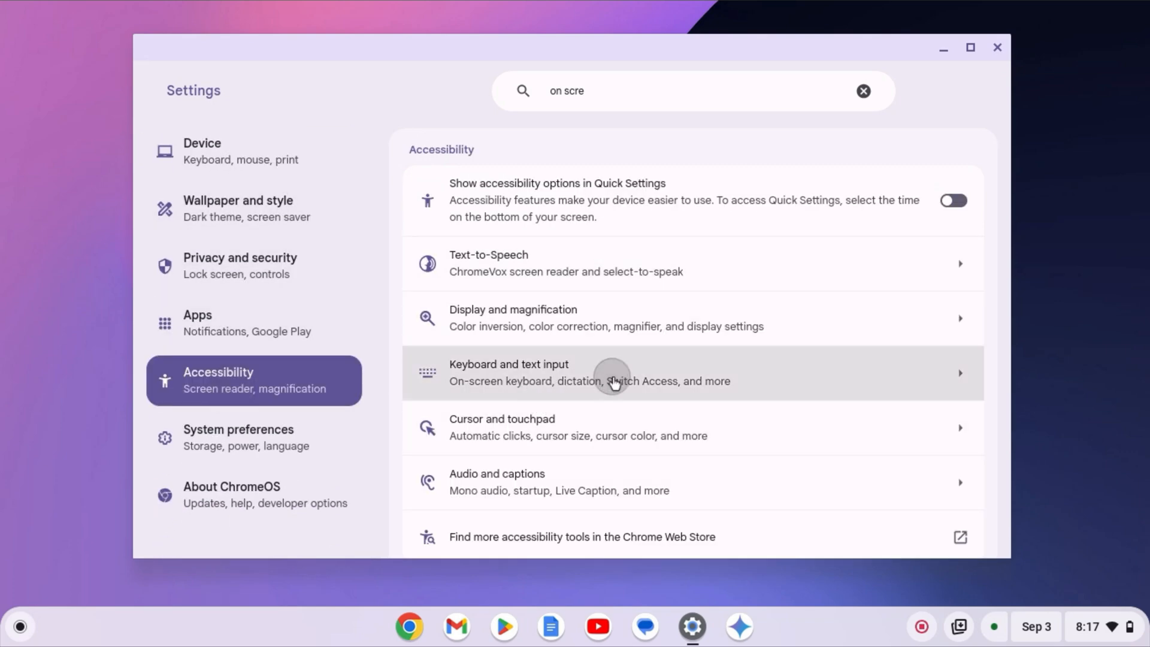
left_click(612, 379)
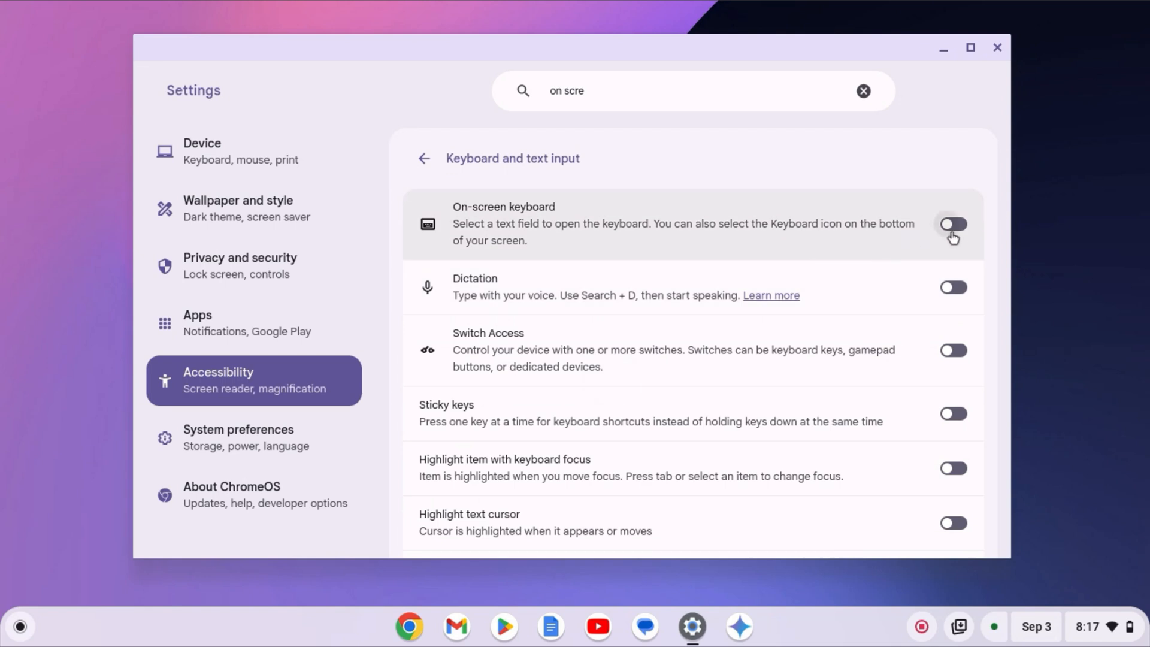
left_click(952, 224)
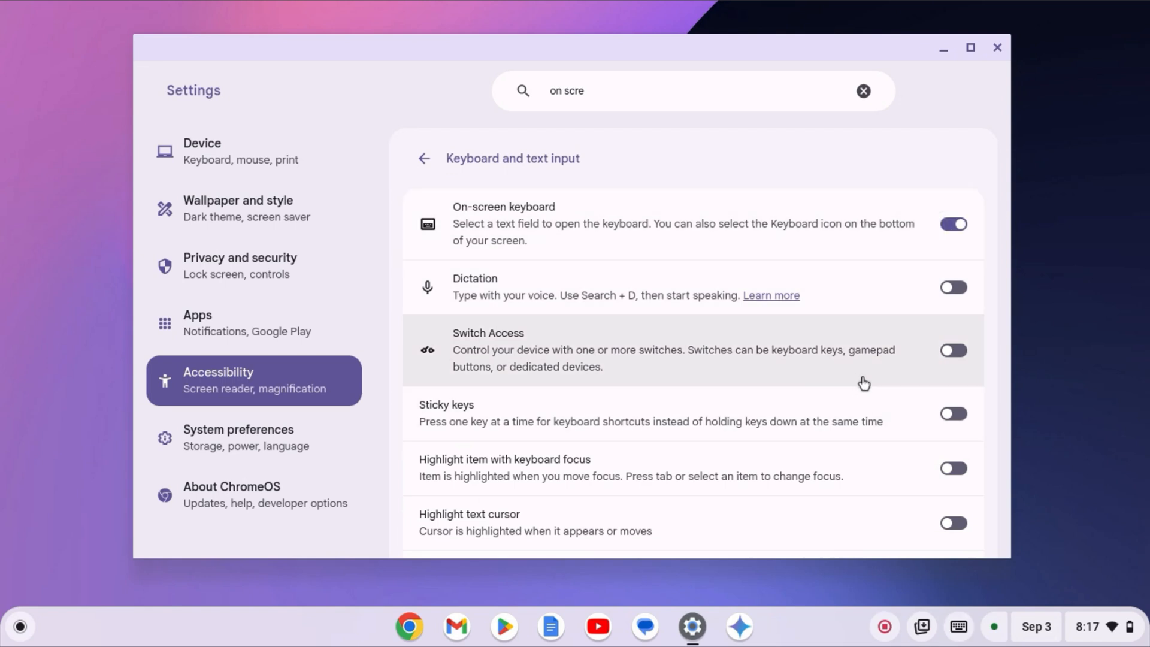
mouse_move(958, 626)
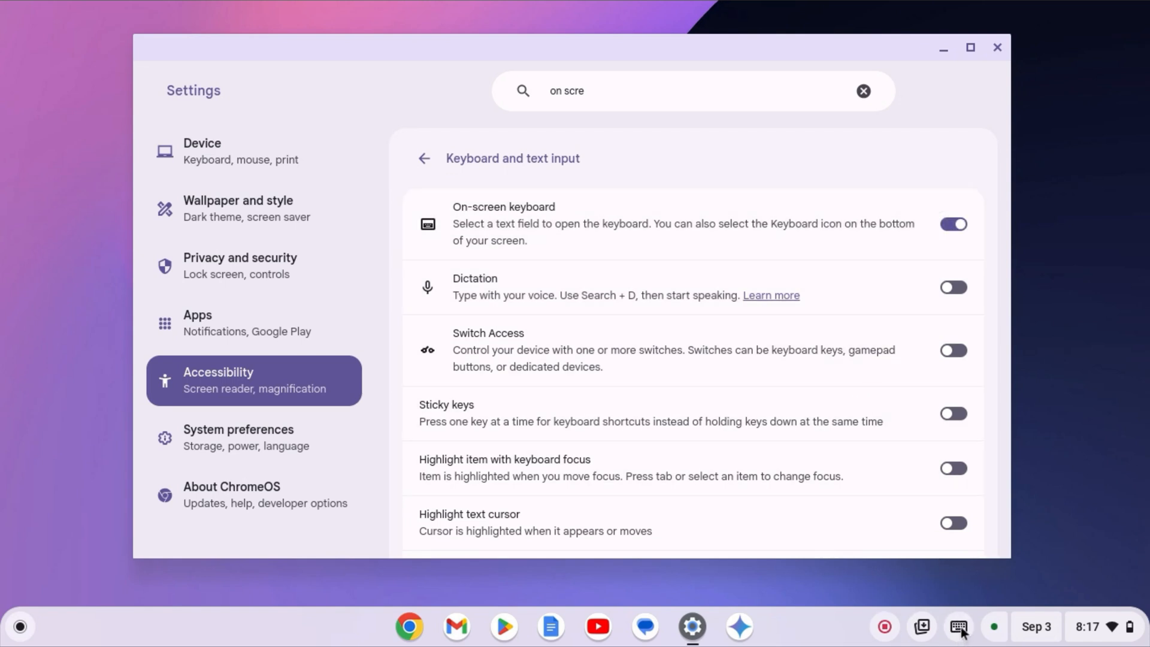
mouse_move(959, 627)
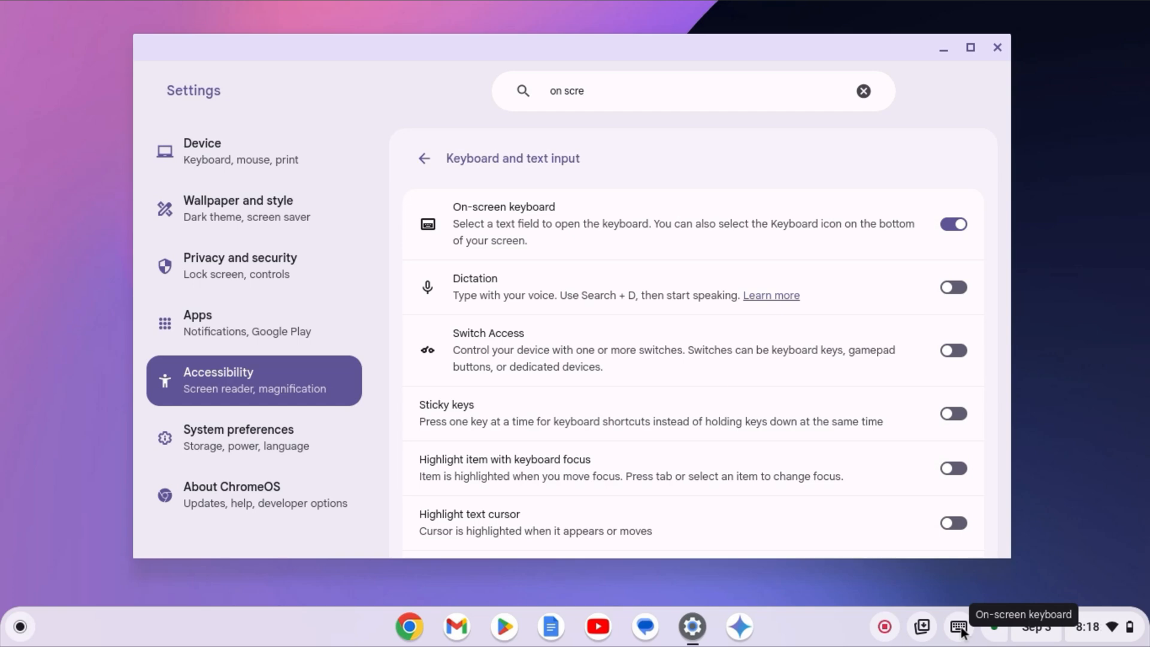
- Type 'the' into the Settings search with the on-screen keyboard, then close Settings
left_click(958, 627)
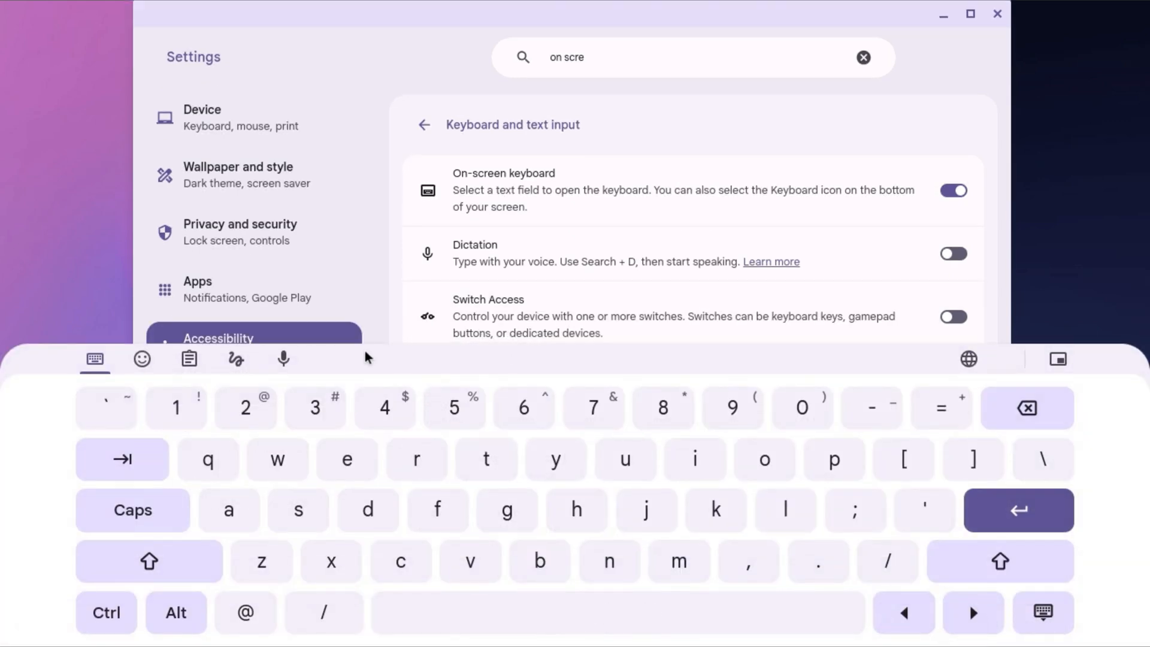
mouse_move(564, 485)
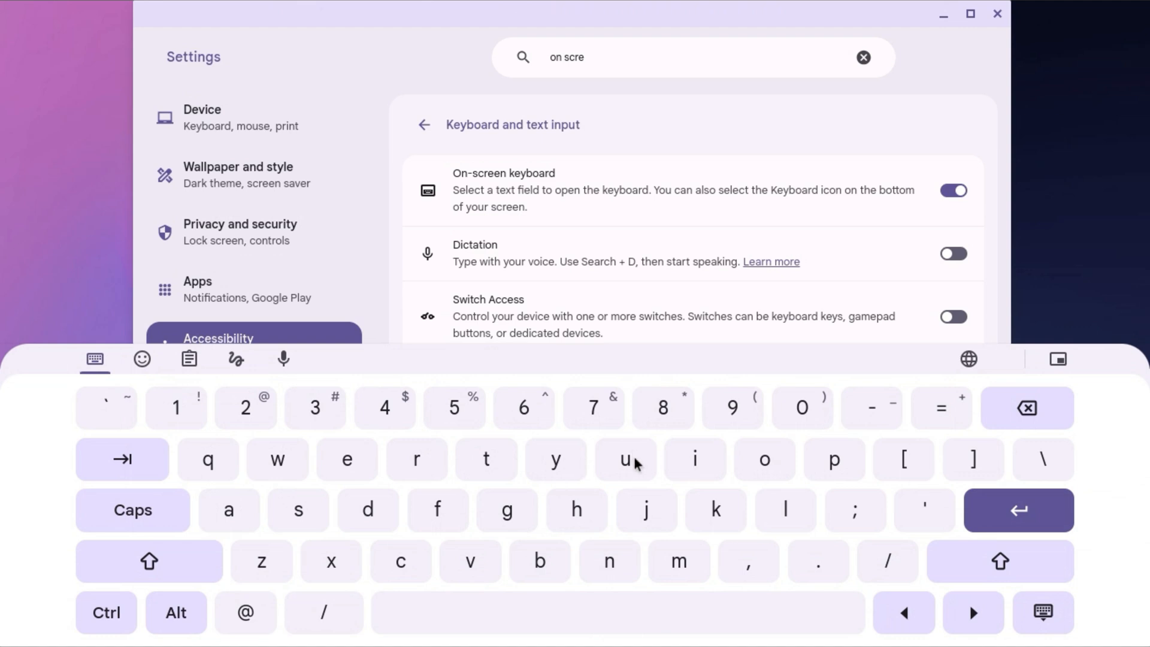
left_click(1025, 407)
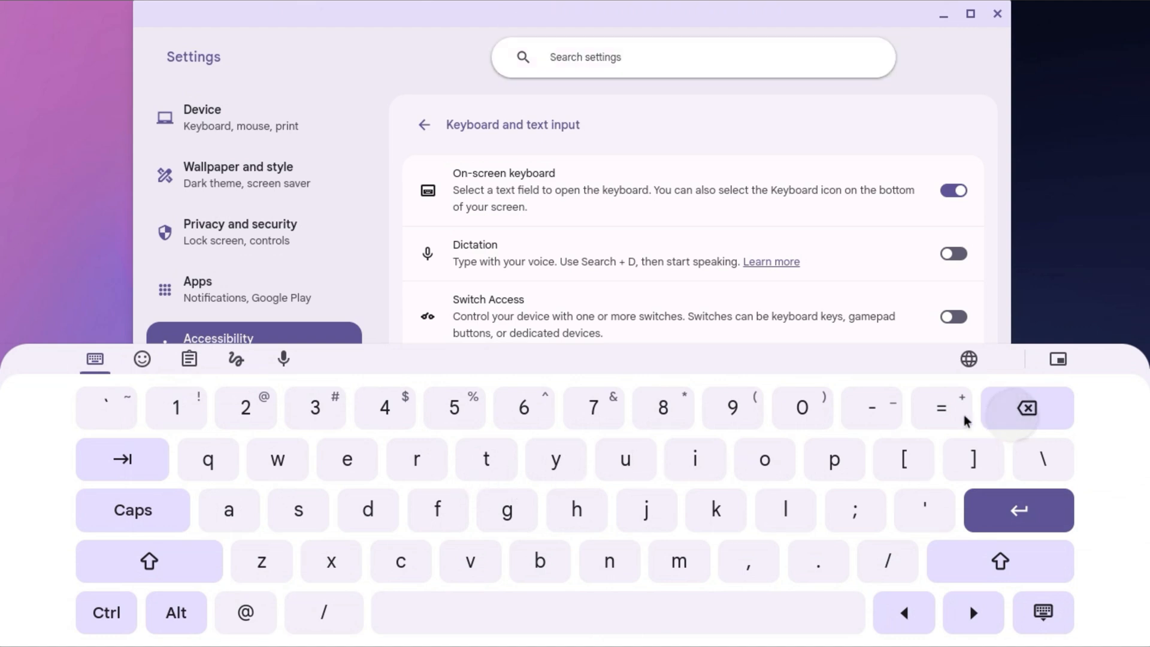
left_click(486, 460)
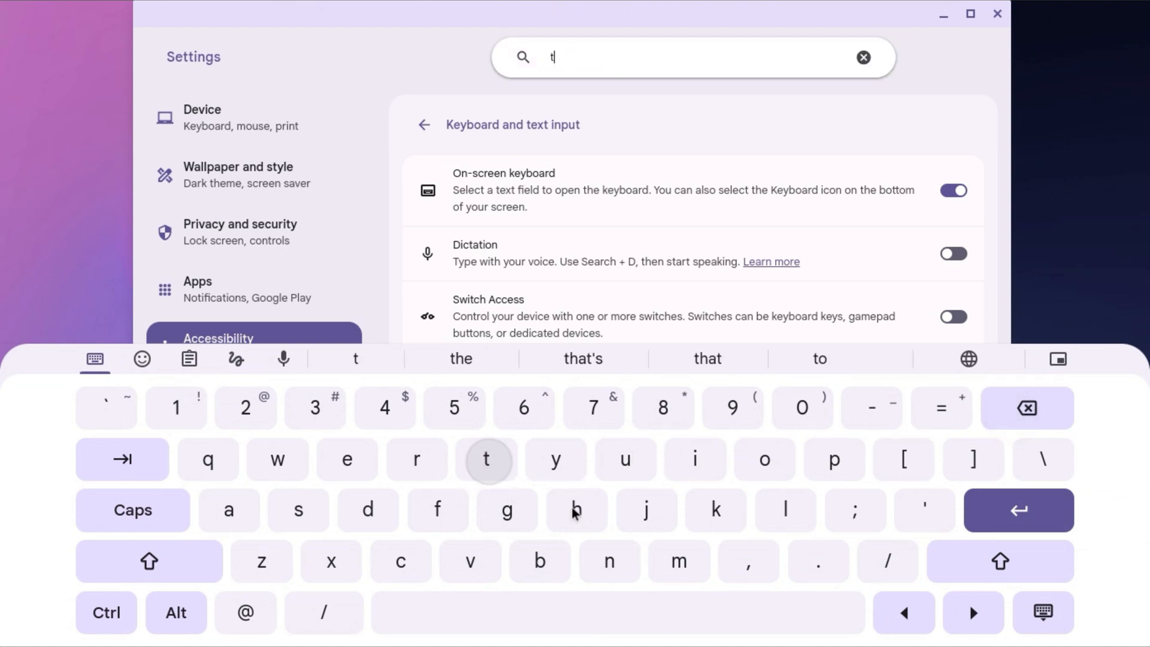
type("he")
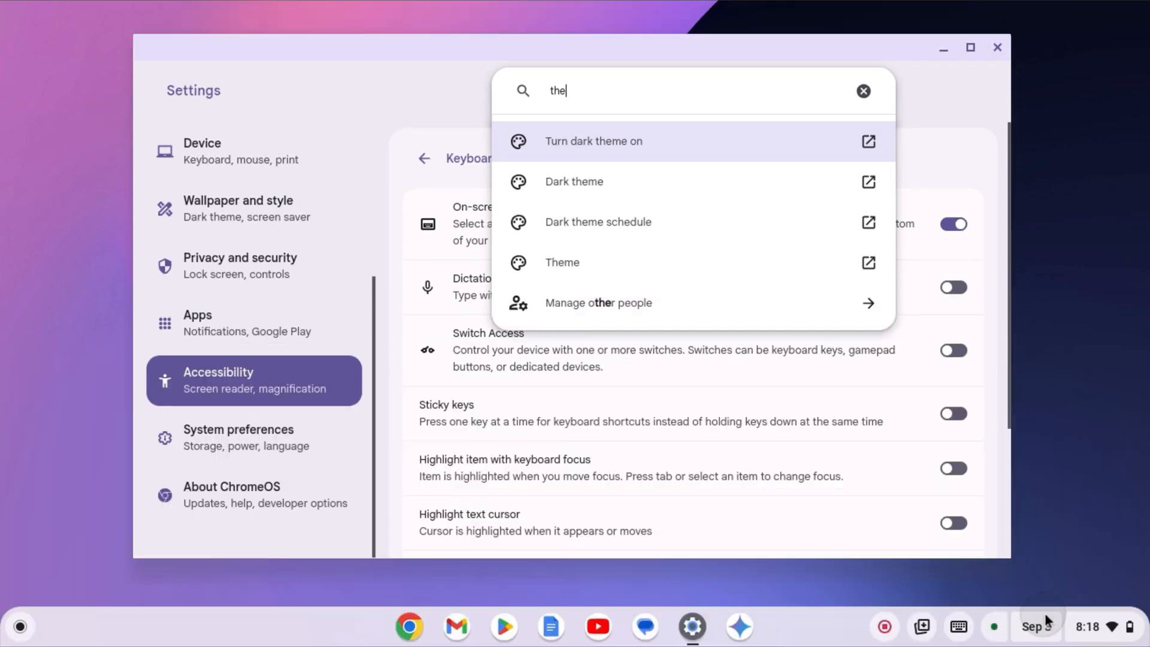
left_click(997, 47)
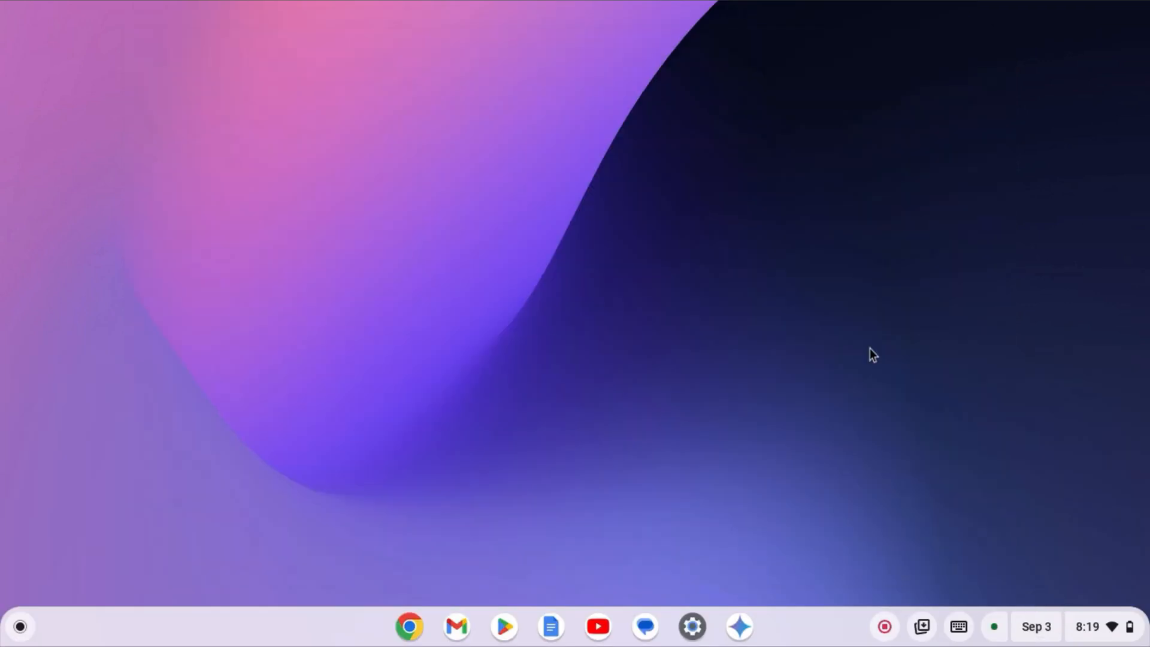